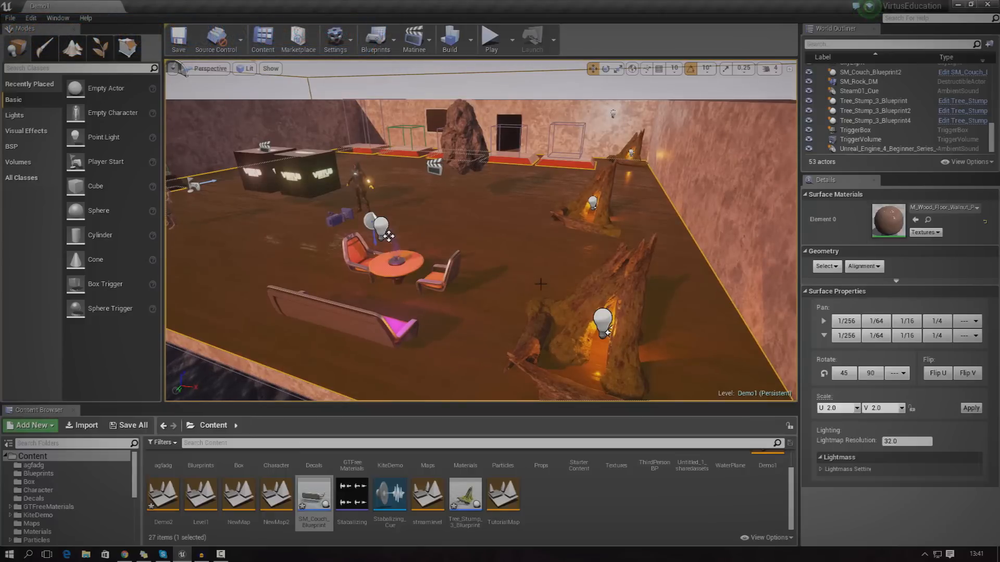
mouse_move(472, 319)
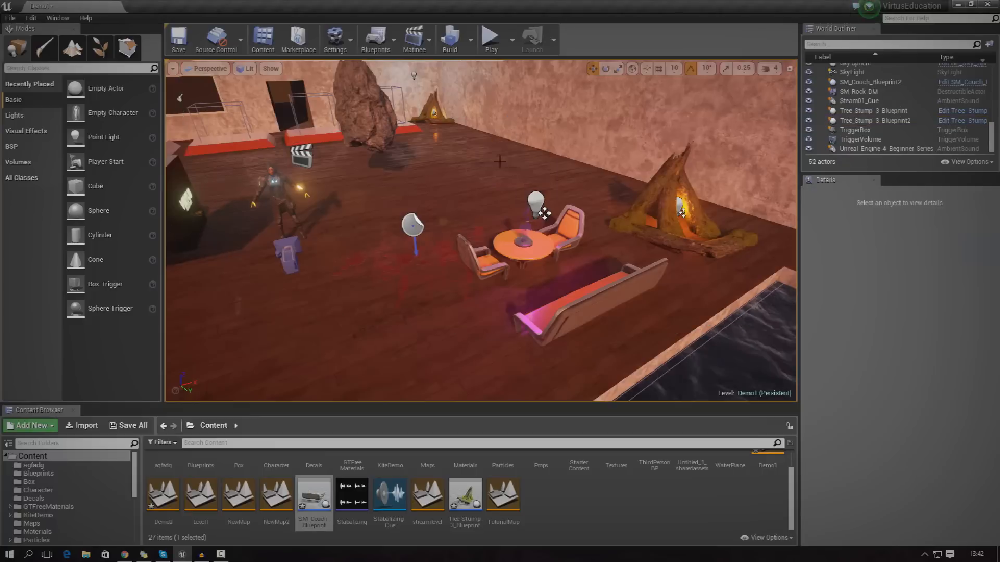
Select the second tree-stump actor and show the StarterContent Props folder
click(874, 121)
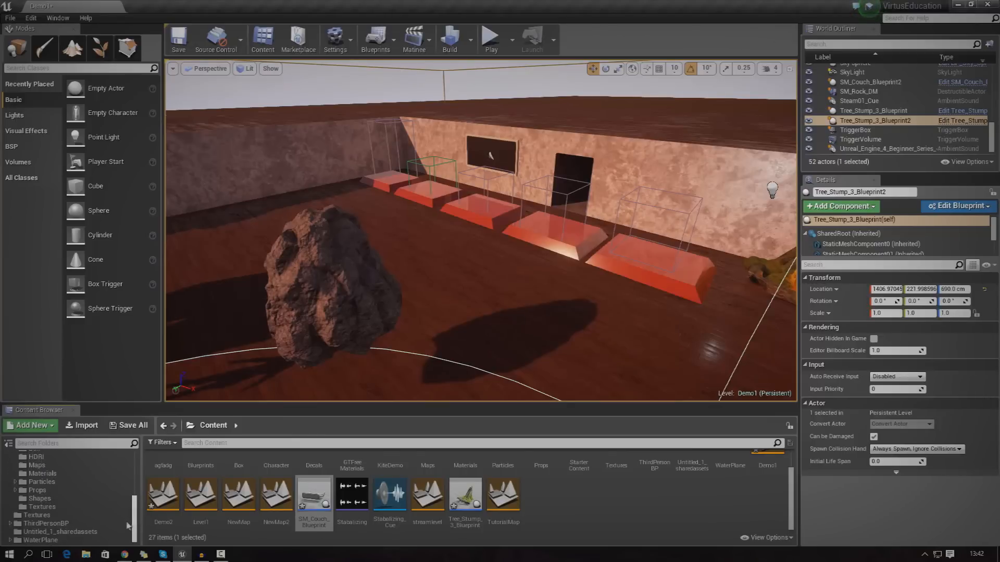
click(37, 489)
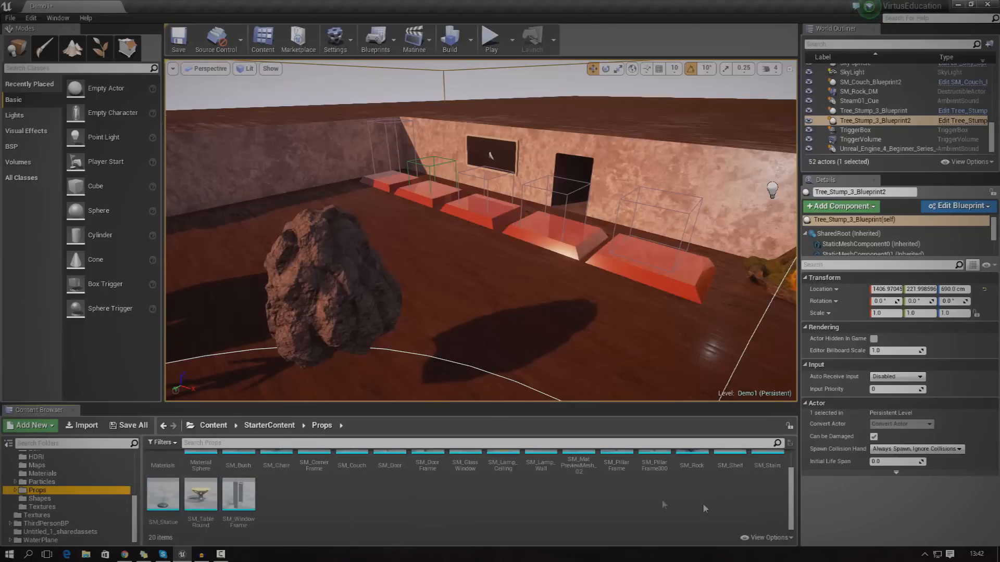
Place SM_TableRound, two SM_Chair, SM_Couch and SM_Statue, rotating one chair -90° toward the table
click(691, 466)
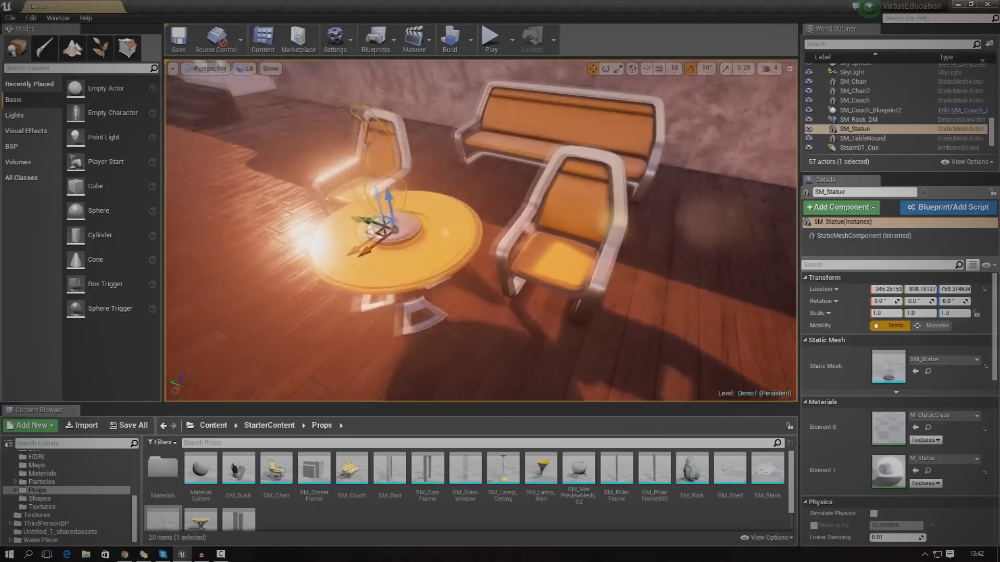
click(861, 138)
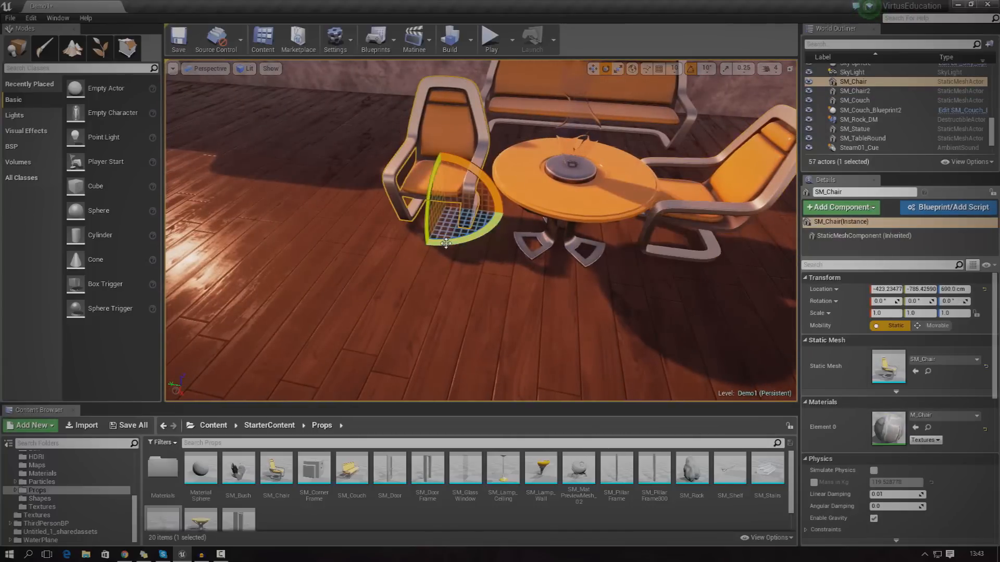
drag(427, 230, 522, 220)
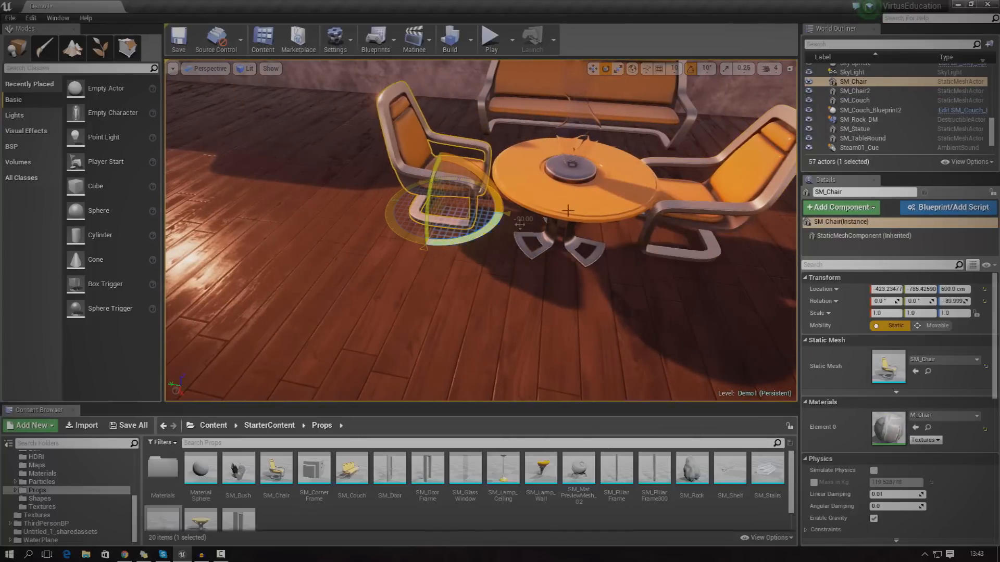
right_click(567, 172)
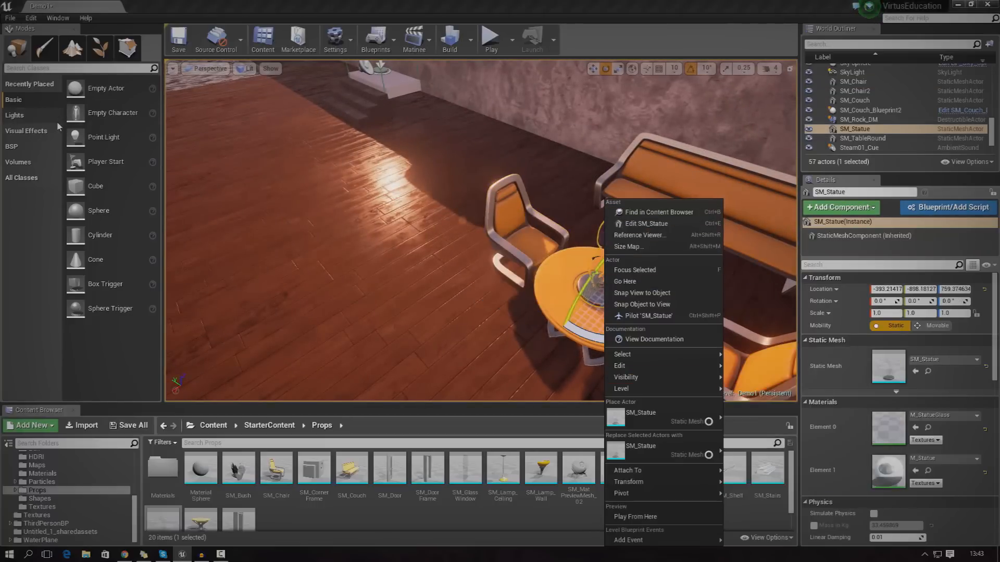
Add a Point Light above the table and set its Light Color to orange
click(600, 291)
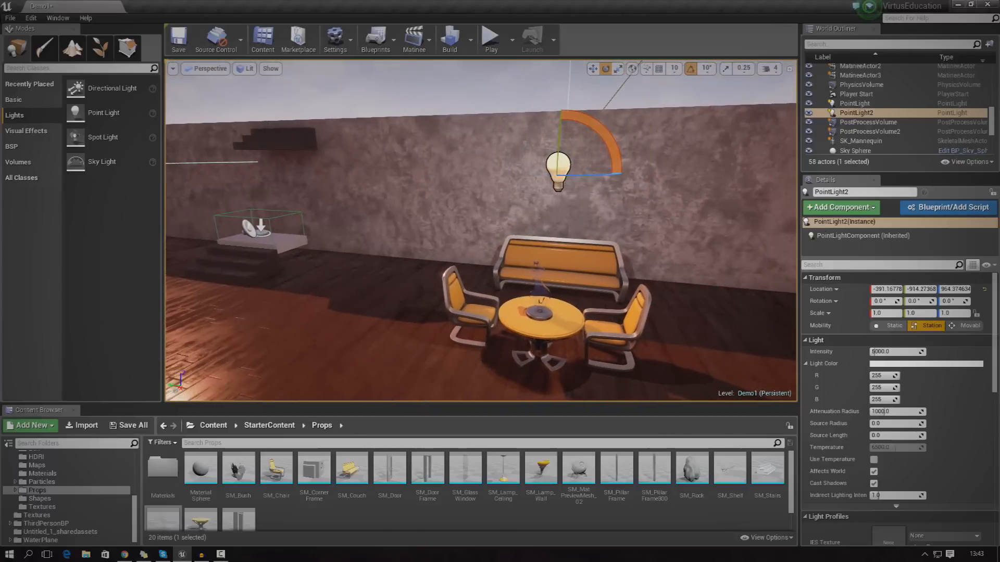
click(926, 364)
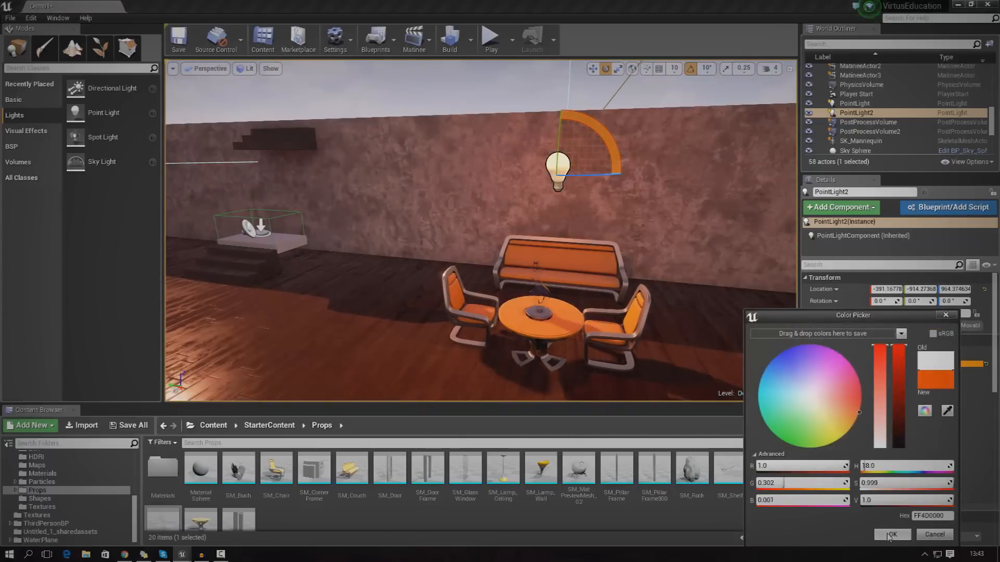
click(893, 534)
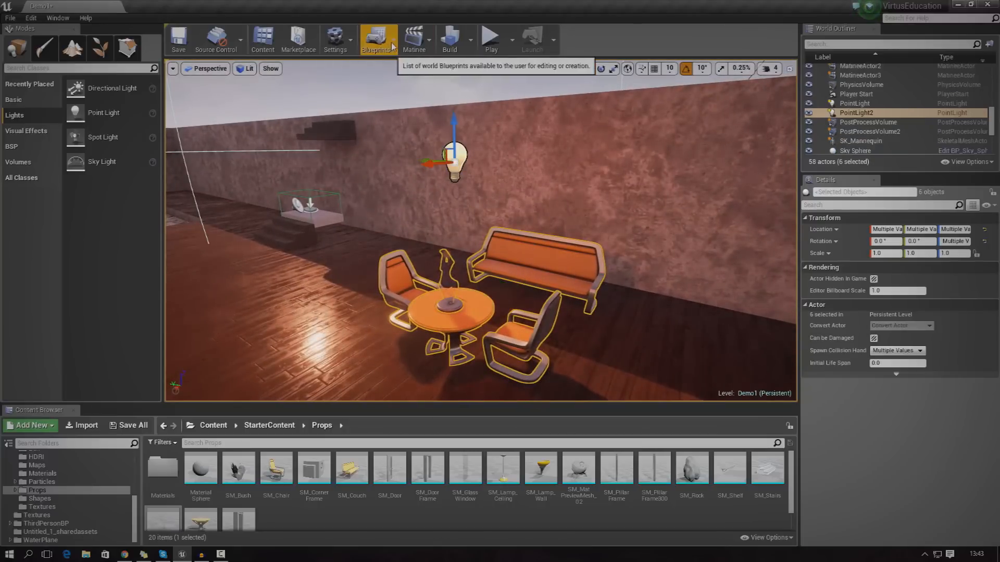
Convert the selected actors into a Blueprint class named TestPrefab1 and open it for editing
click(376, 39)
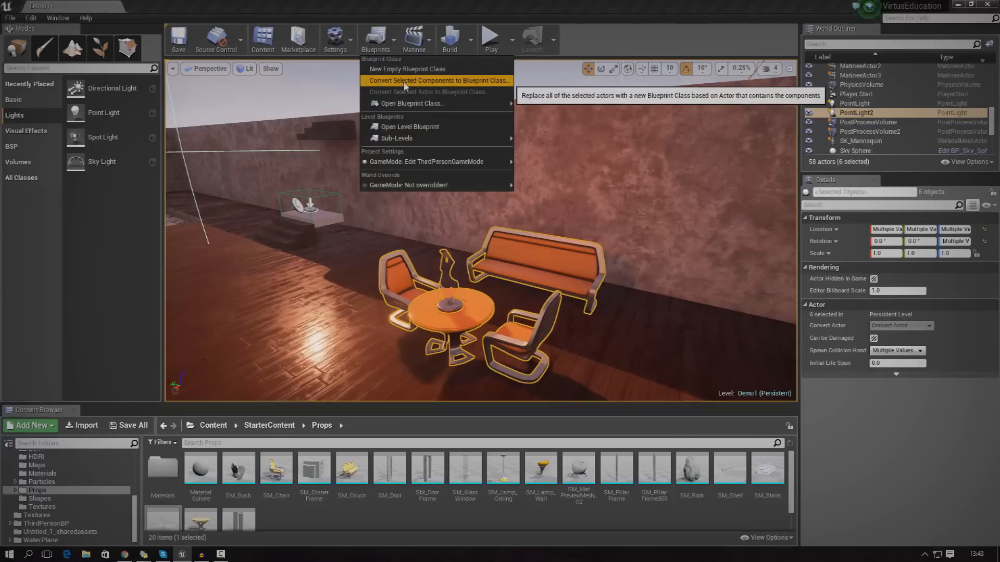
click(435, 81)
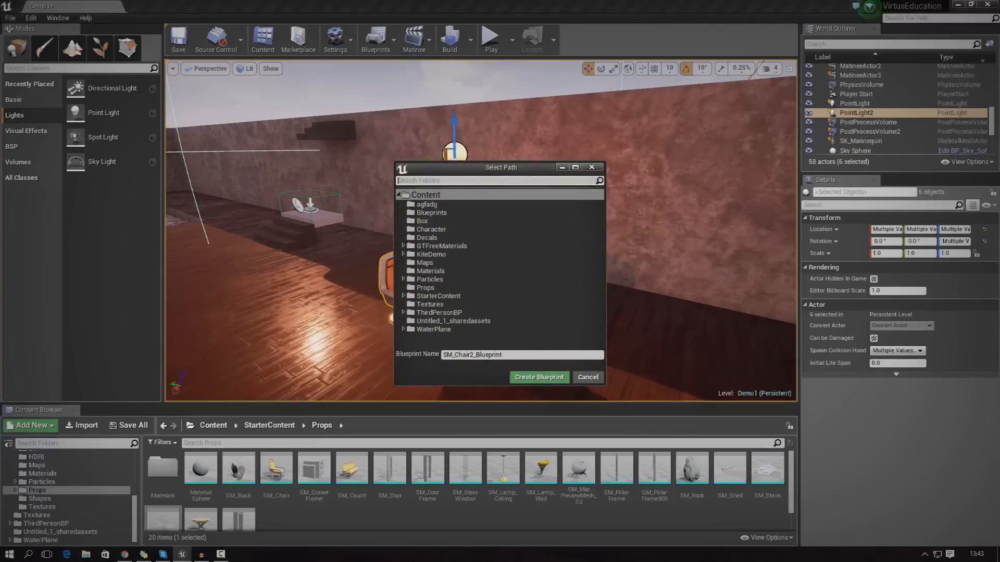
text(Test)
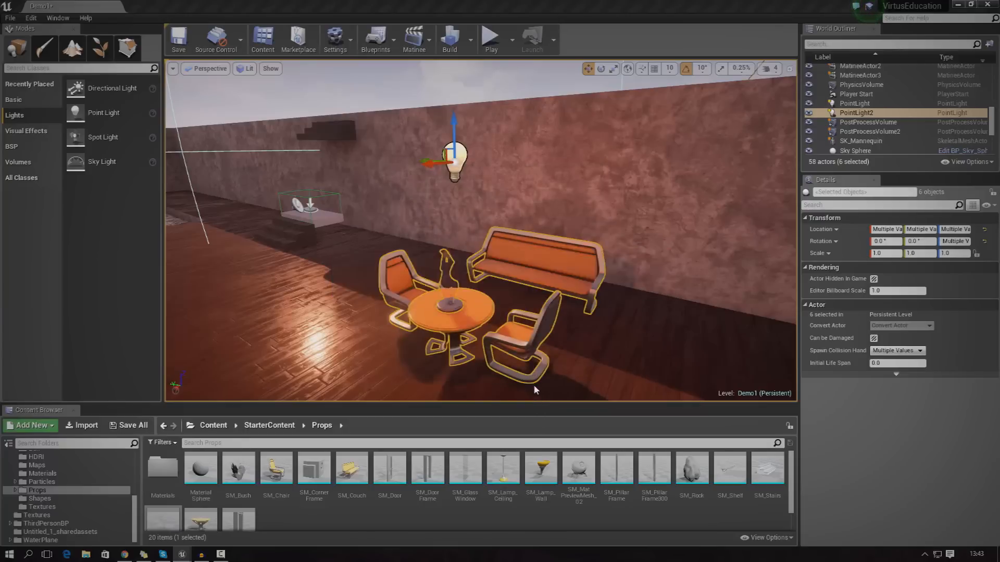
double_click(464, 493)
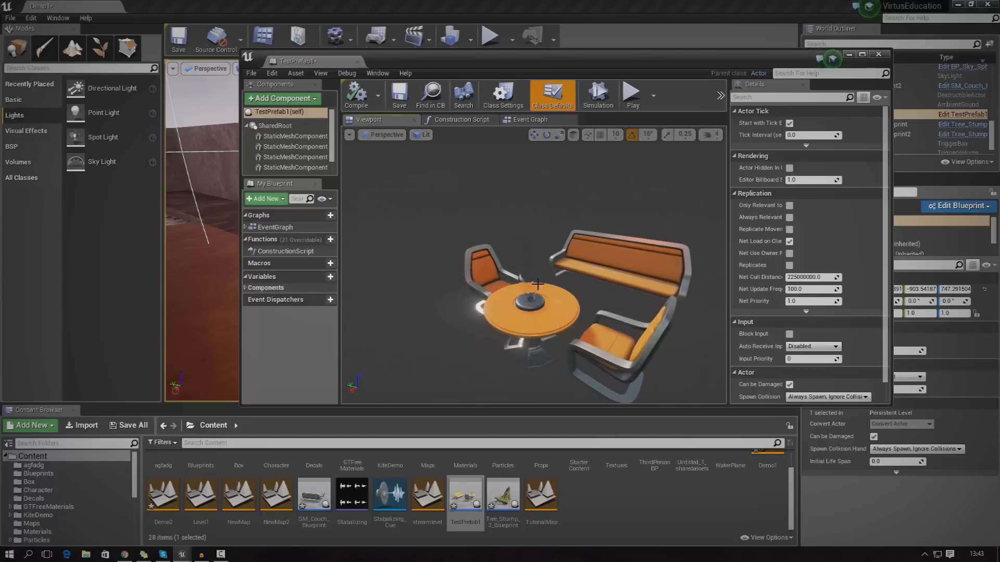
click(295, 157)
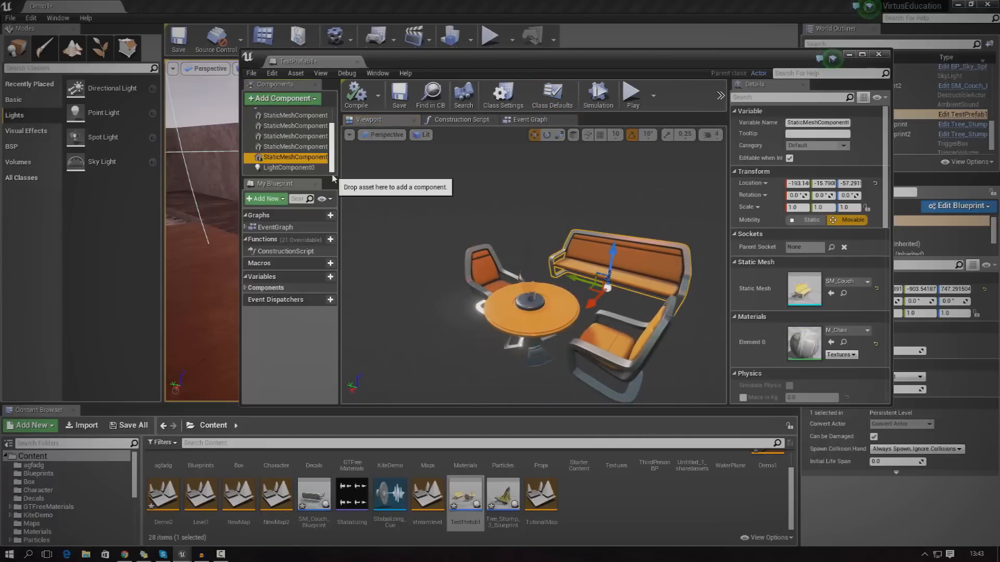
click(289, 168)
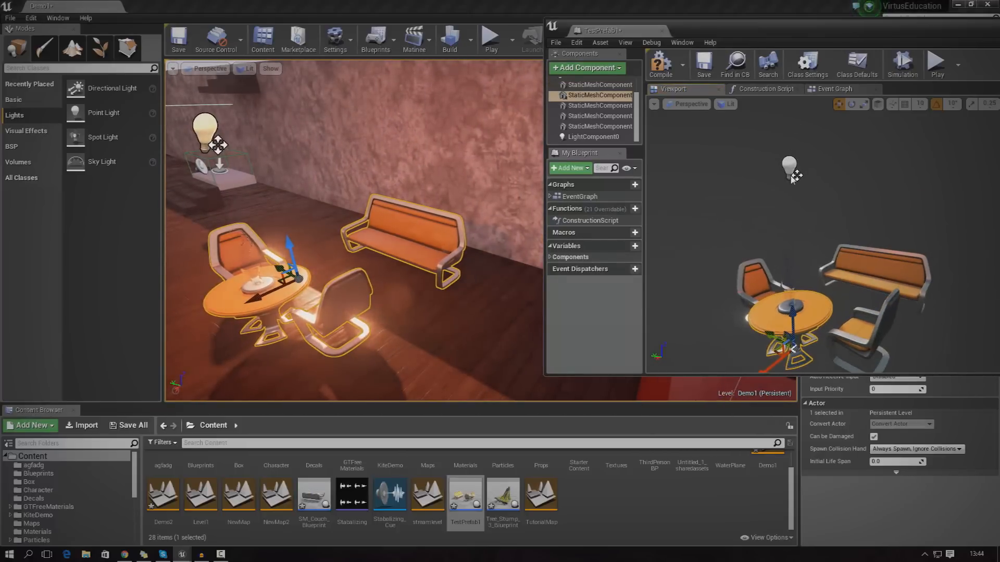
click(595, 136)
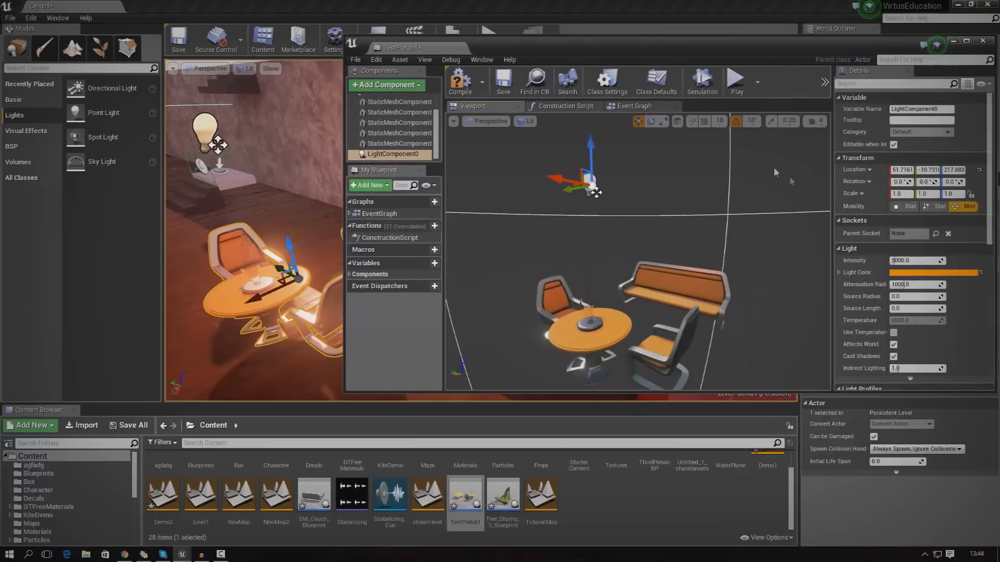
Set LightComponent0 to pink at intensity 10000, compile, and place TestPrefab1 copies in the level
click(934, 272)
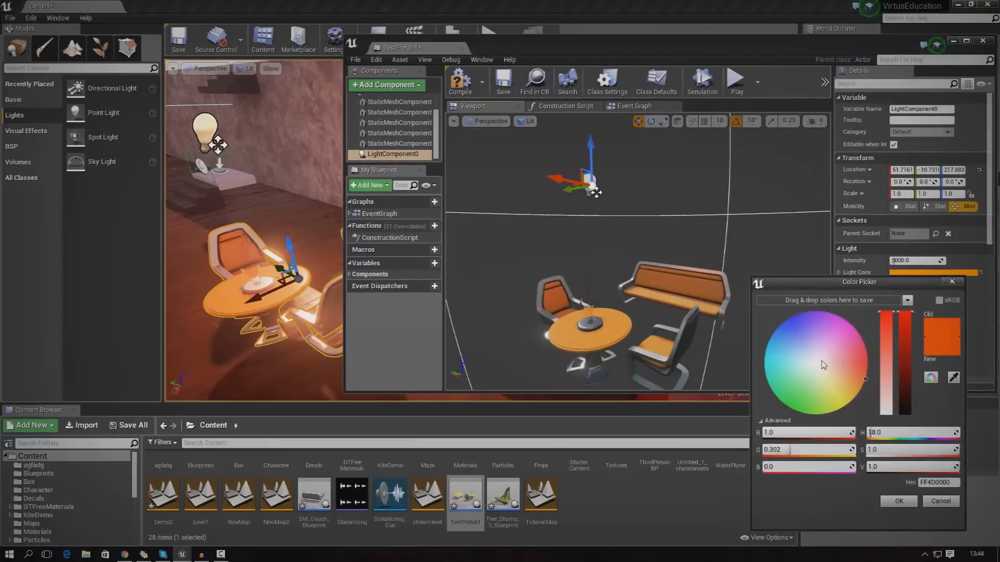
click(845, 334)
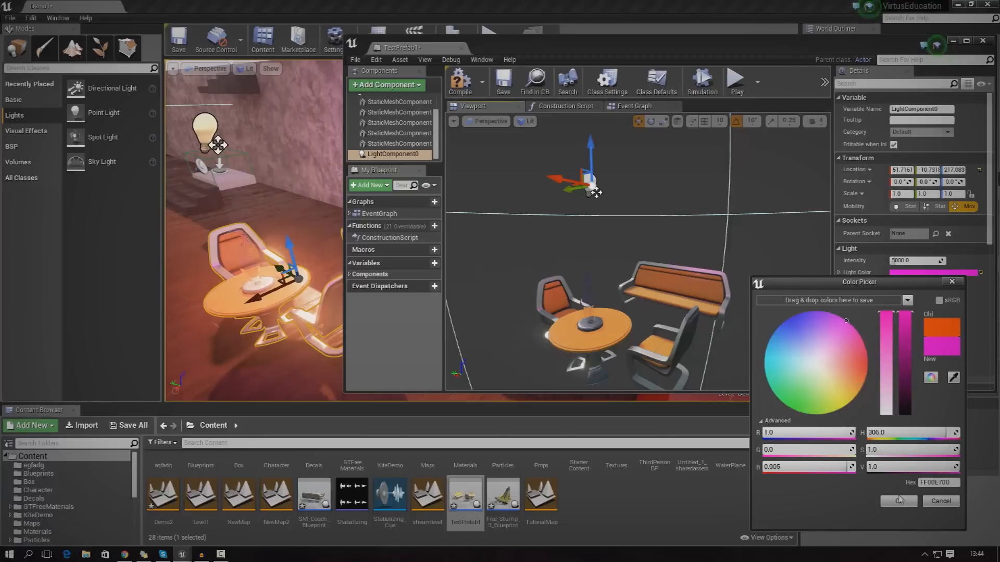
click(897, 501)
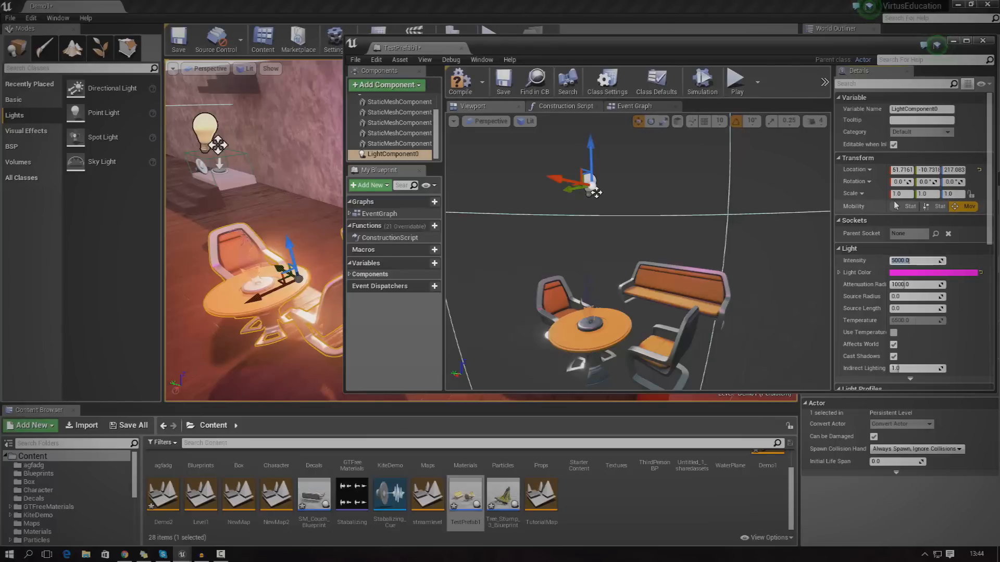
text(1000)
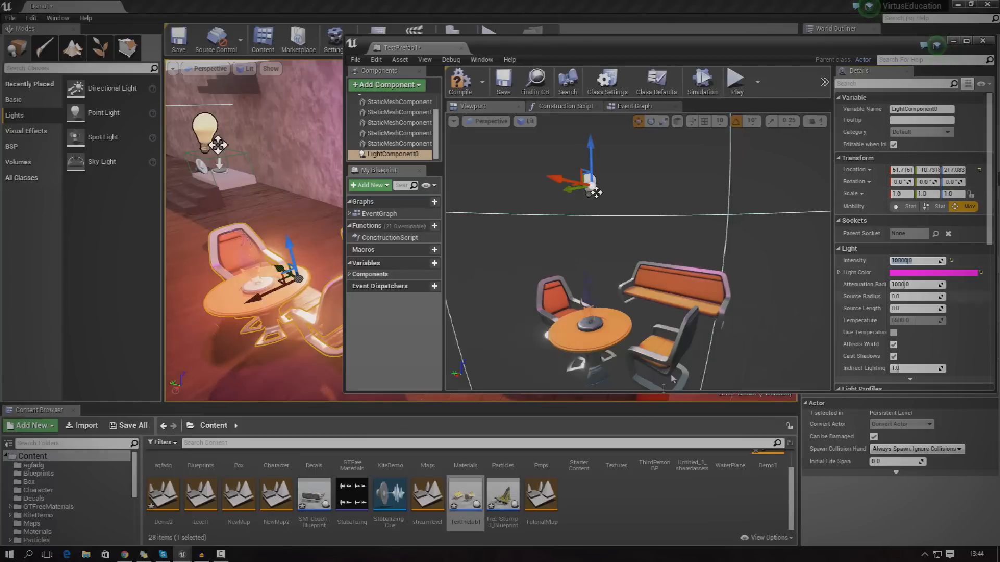
click(400, 144)
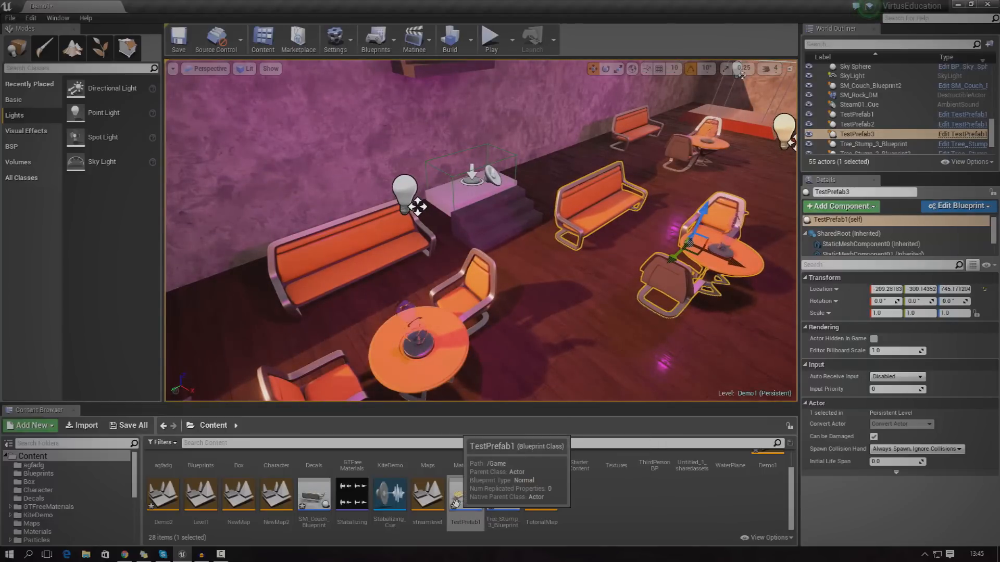
Reopen TestPrefab1, view its Viewport preview and select its StaticMeshComponents
double_click(464, 496)
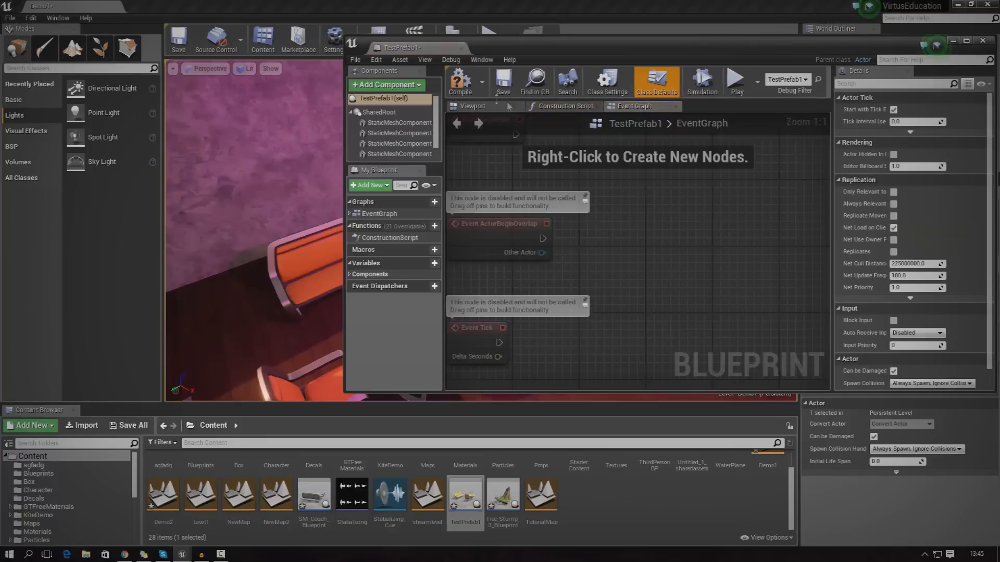
click(471, 106)
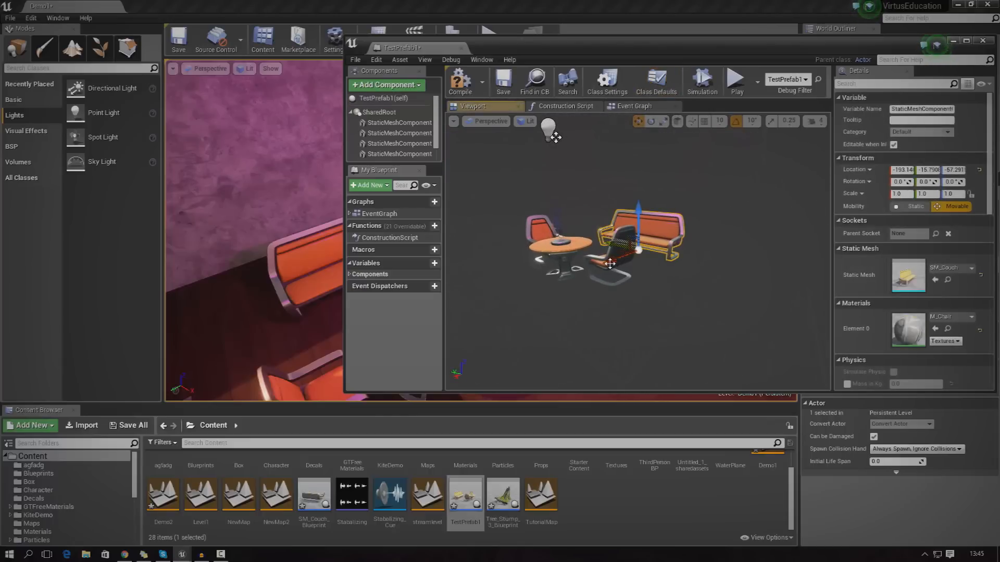
click(400, 132)
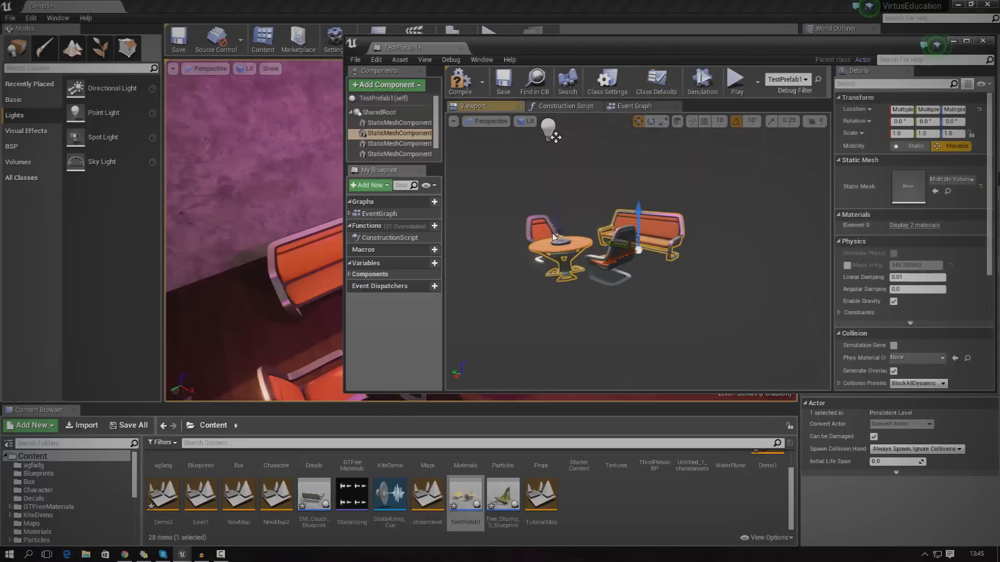